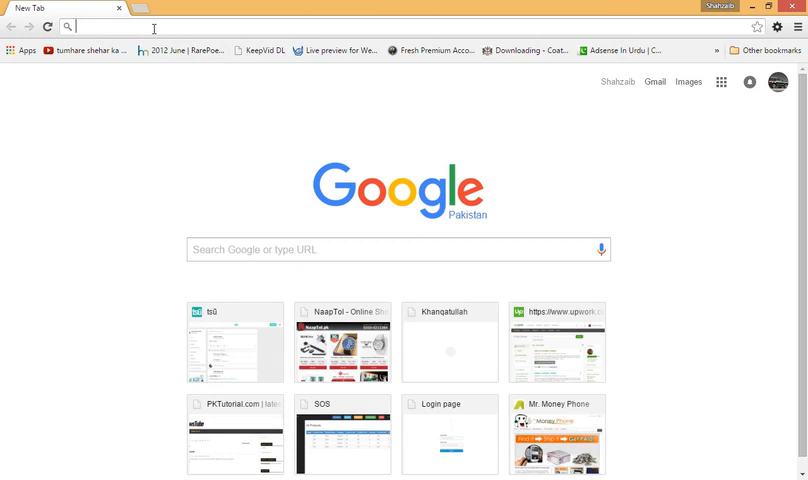
Step: Load getbootstrap.com in Chrome and scroll through the homepage's feature sections
{"action": "type", "text": "getbootstrap.com"}
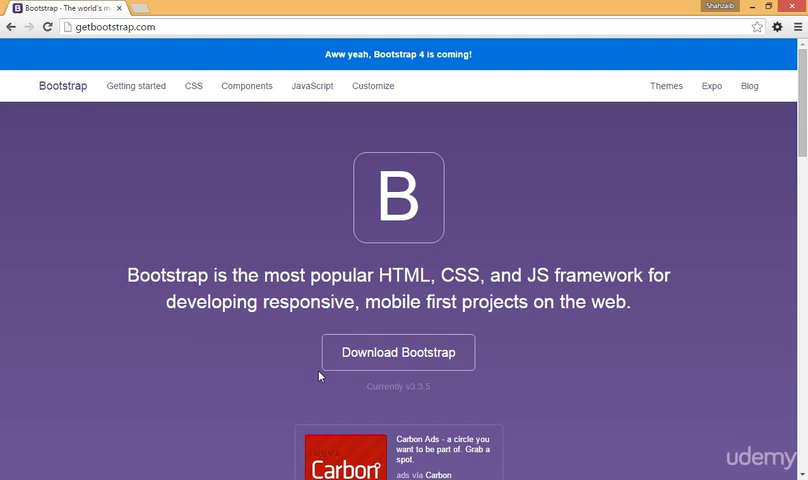
{"action": "scroll", "scroll_direction": "down", "scroll_amount": 3}
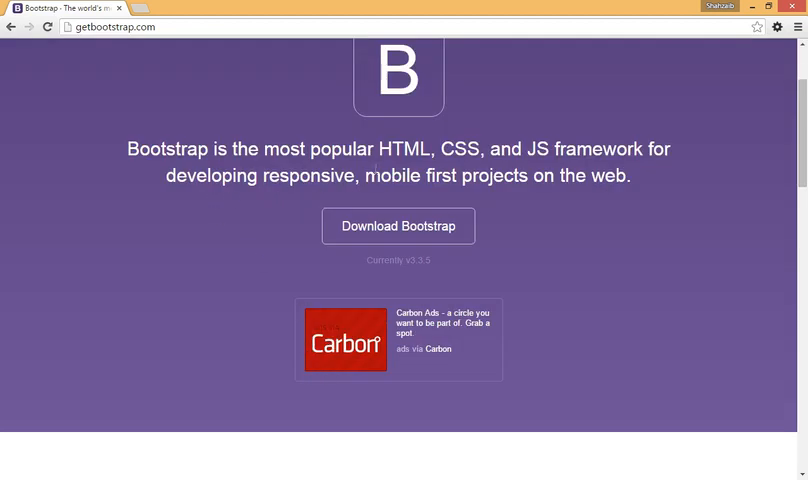
{"action": "mouse_move", "coordinate": [537, 163]}
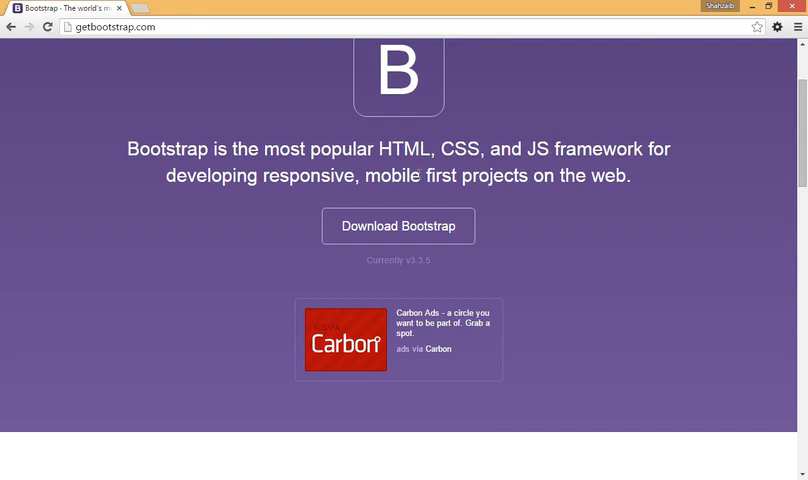
{"action": "scroll", "scroll_direction": "down", "scroll_amount": 3}
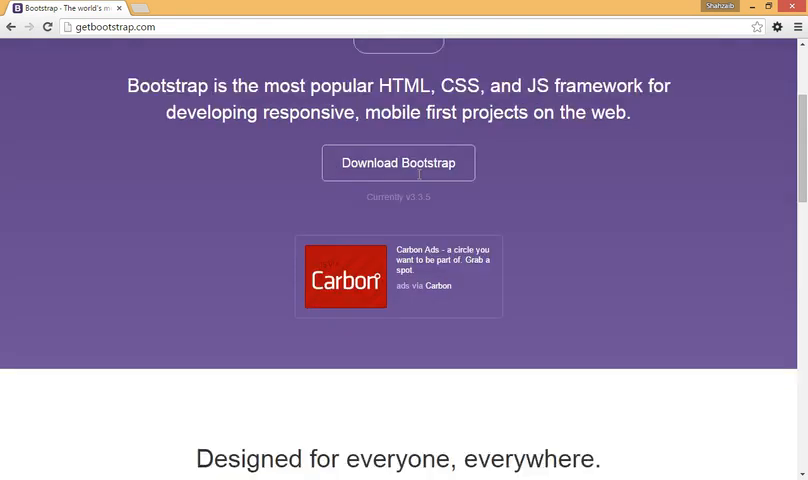
{"action": "scroll", "scroll_direction": "down", "scroll_amount": 3}
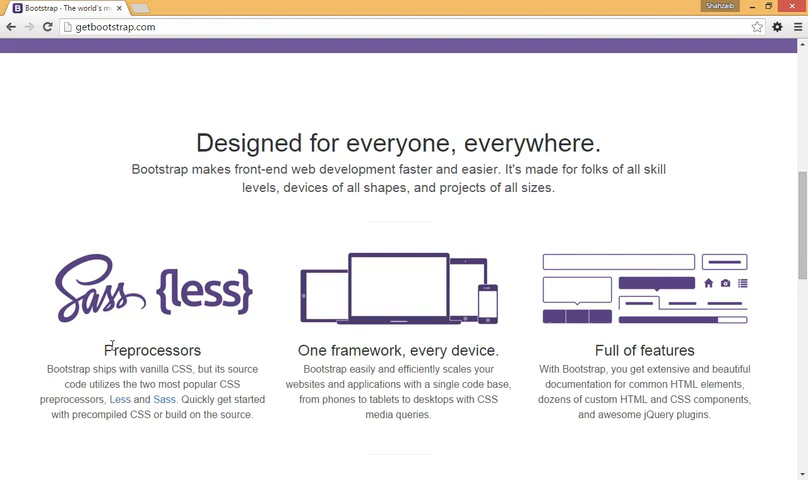
{"action": "mouse_move", "coordinate": [80, 318]}
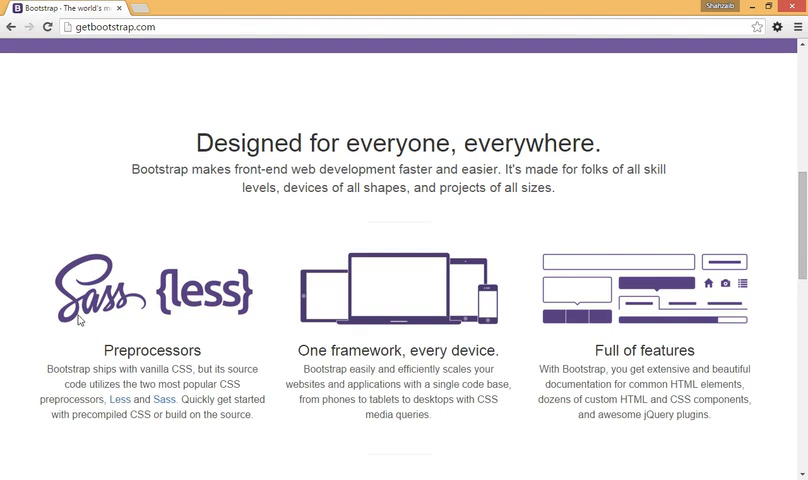
{"action": "mouse_move", "coordinate": [249, 362]}
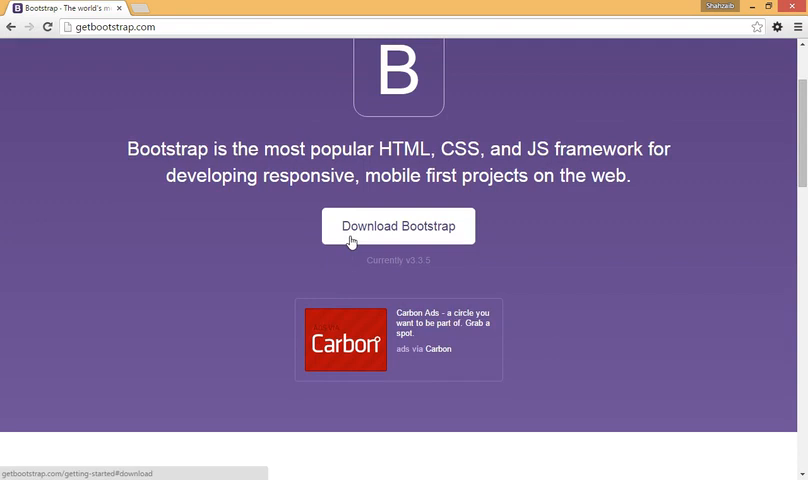
Step: Go to Bootstrap's download page and scroll down to the Bootstrap CDN section
{"action": "left_click", "coordinate": [397, 225]}
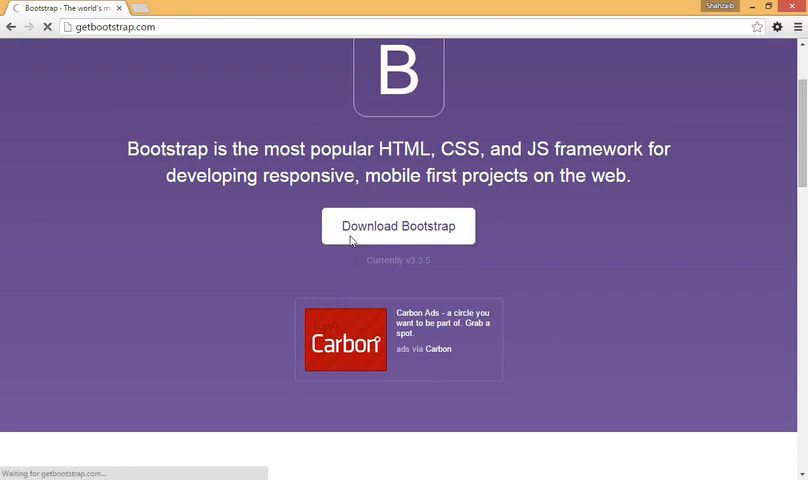
{"action": "left_click", "coordinate": [398, 225]}
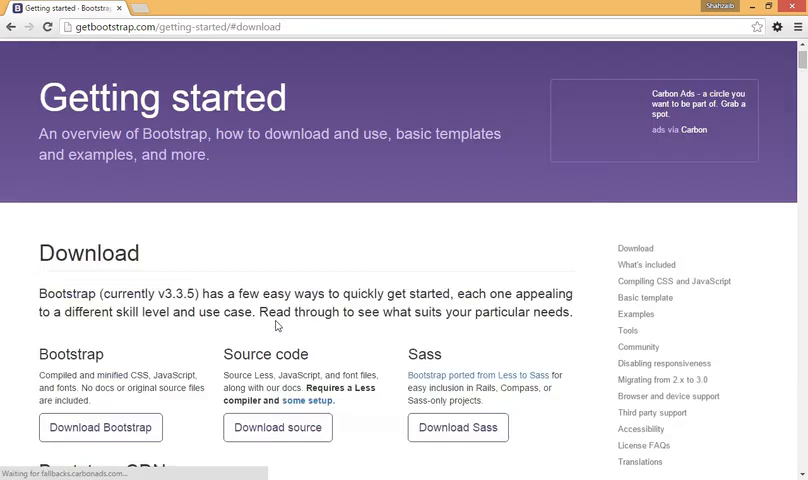
{"action": "scroll", "scroll_direction": "down", "scroll_amount": 3}
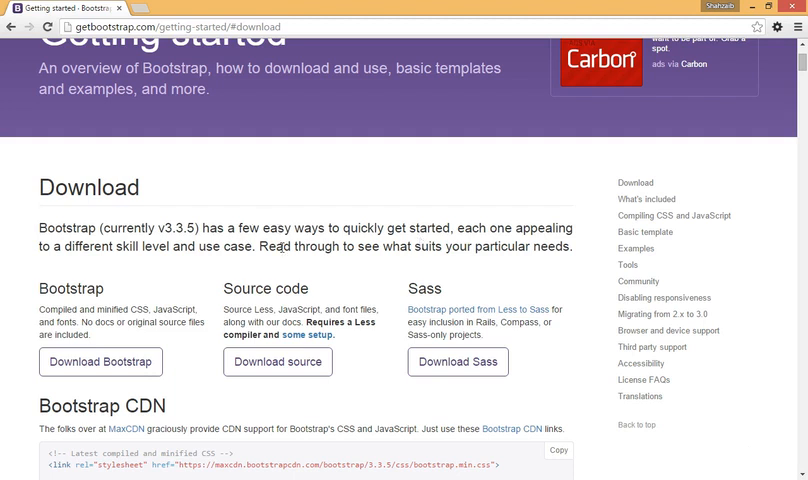
{"action": "scroll", "scroll_direction": "down", "scroll_amount": 3}
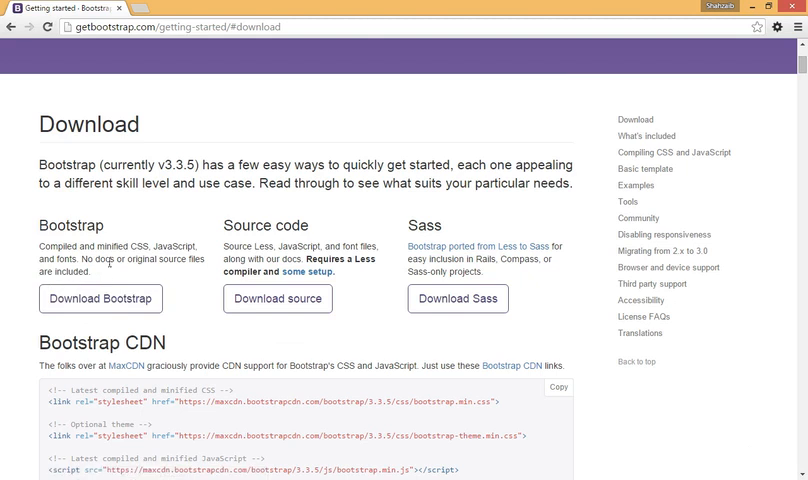
{"action": "scroll", "scroll_direction": "down", "scroll_amount": 3}
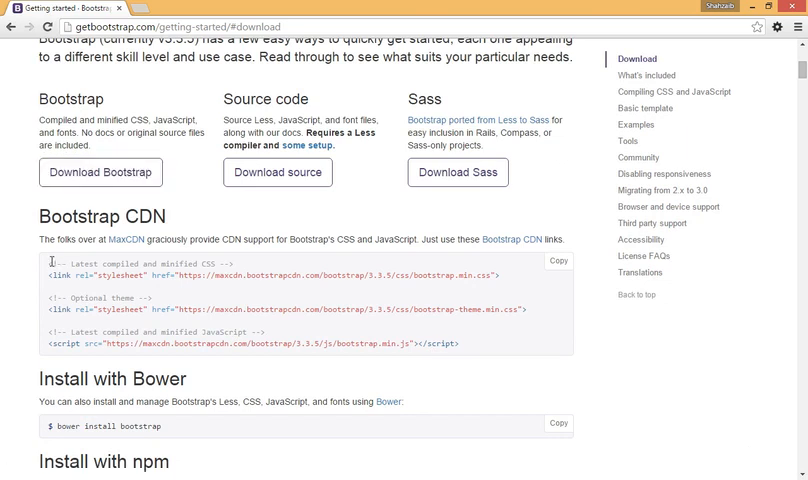
Step: Select the Bootstrap CDN snippet, then open index.html from the desktop bootstrap folder
{"action": "left_click_drag", "start_coordinate": [47, 263], "coordinate": [460, 344]}
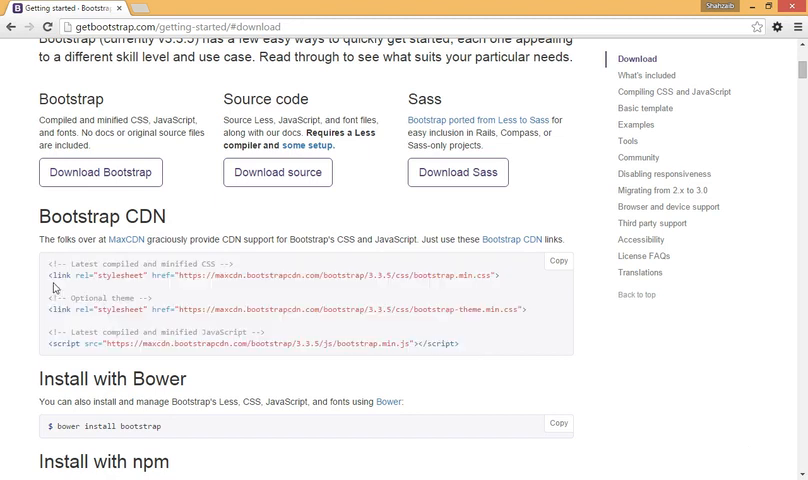
{"action": "mouse_move", "coordinate": [55, 282]}
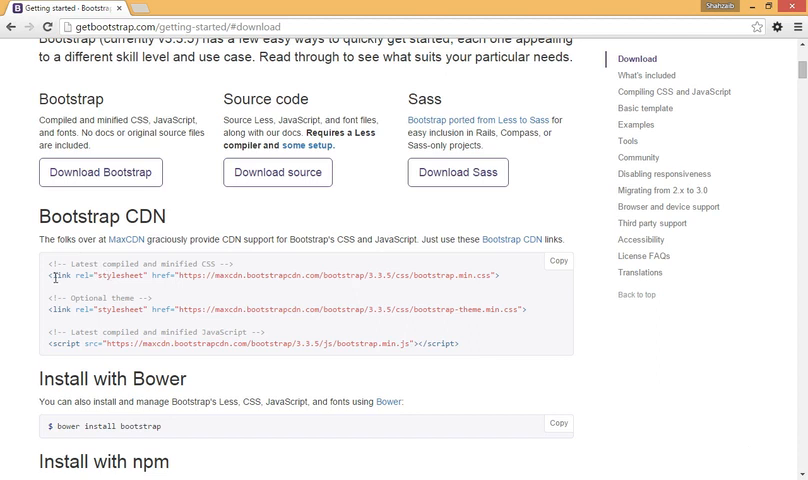
{"action": "mouse_move", "coordinate": [331, 295]}
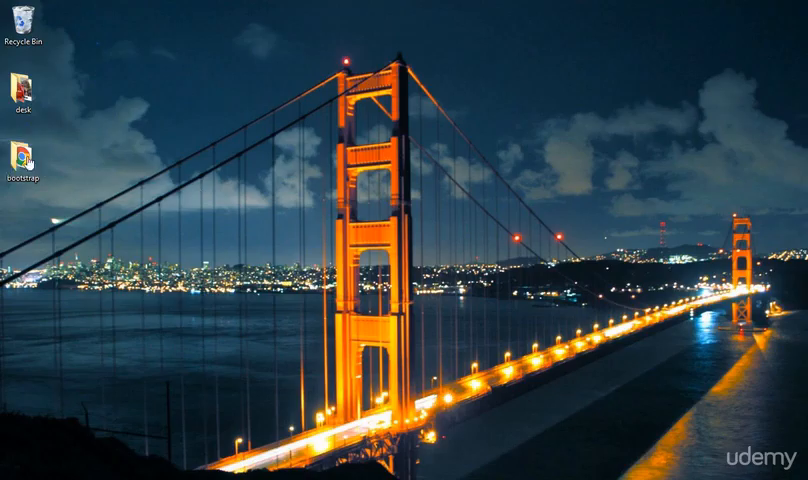
{"action": "double_click", "coordinate": [13, 160]}
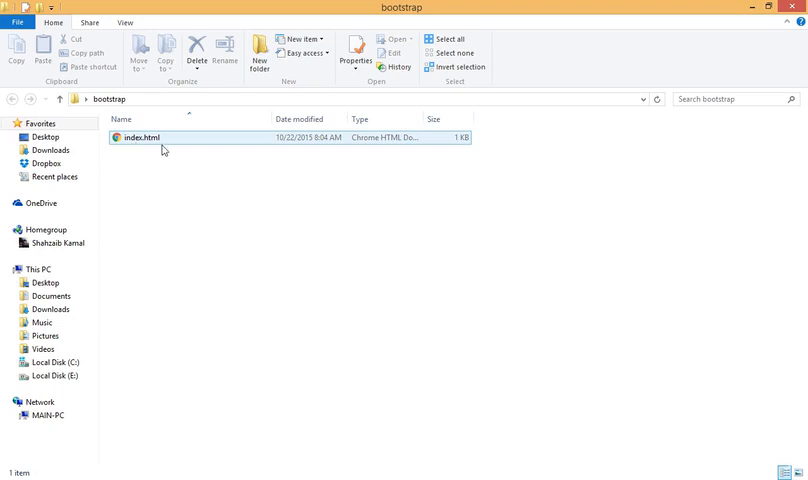
{"action": "double_click", "coordinate": [145, 137]}
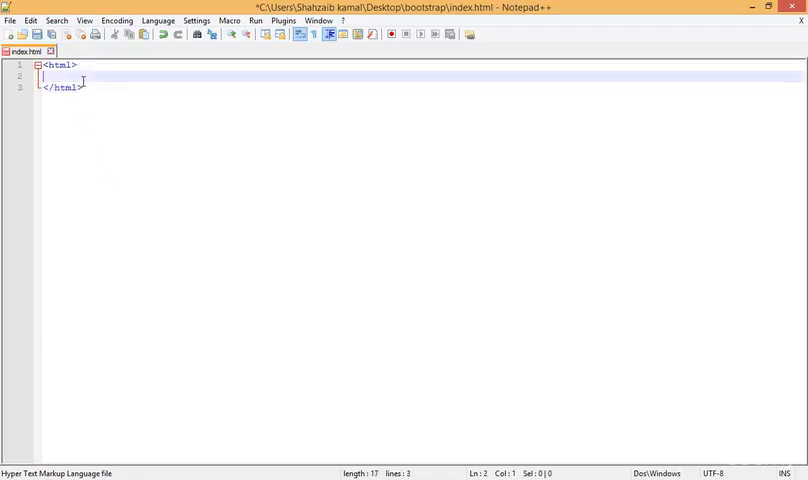
Step: Add head, empty title and body tags, and begin the 'Latest compiled and minified CSS' comment
{"action": "type", "text": "<H"}
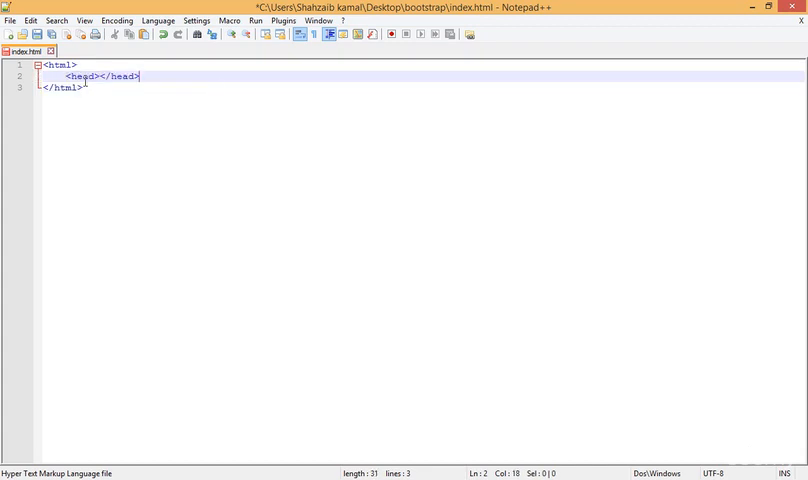
{"action": "type", "text": "b"}
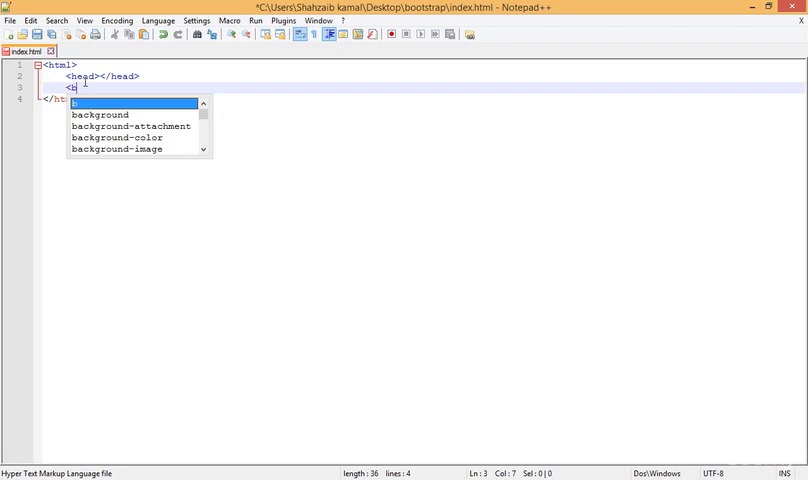
{"action": "type", "text": "ody>"}
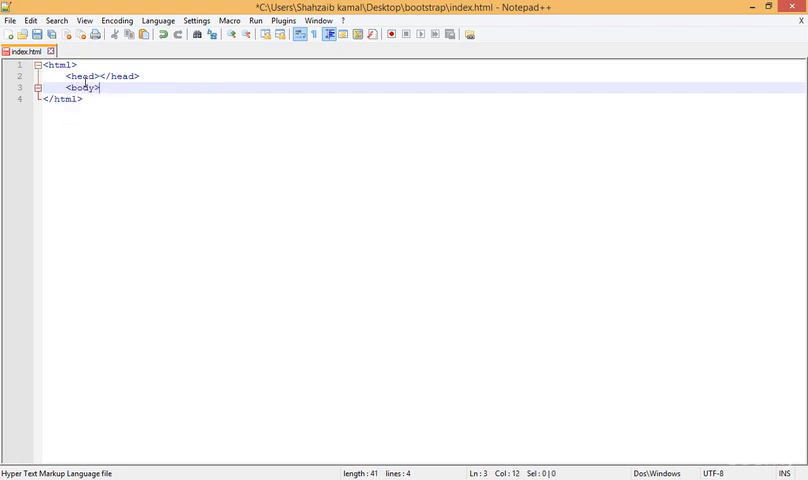
{"action": "type", "text": "</body>"}
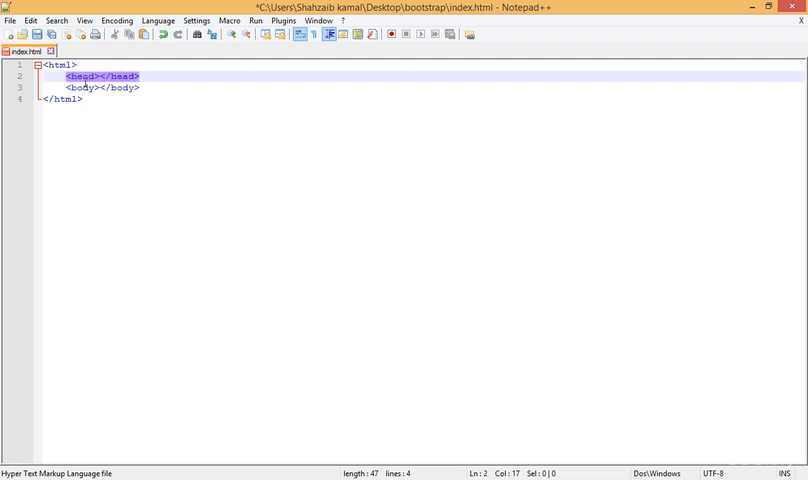
{"action": "key", "text": "Enter"}
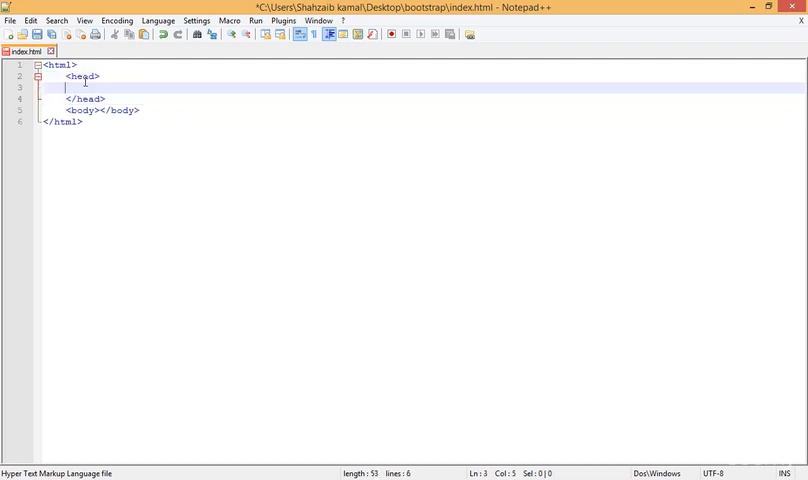
{"action": "type", "text": "<title></title>"}
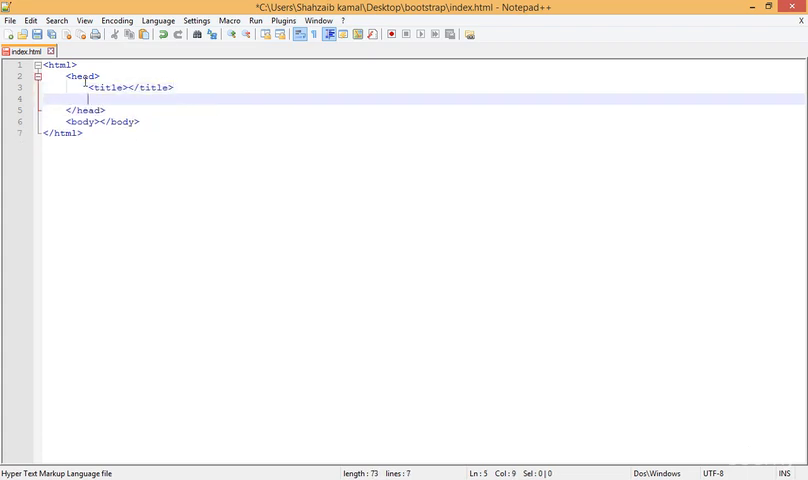
{"action": "type", "text": "<!-- Latest compiled and minified CSS -->"}
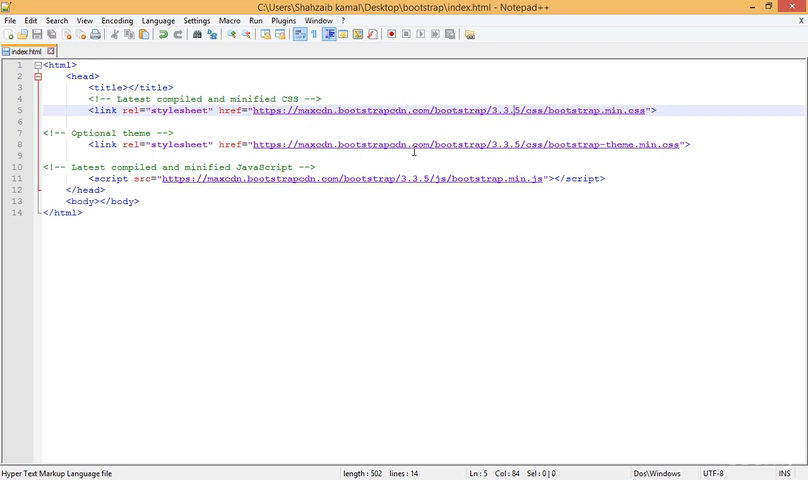
{"action": "mouse_move", "coordinate": [718, 163]}
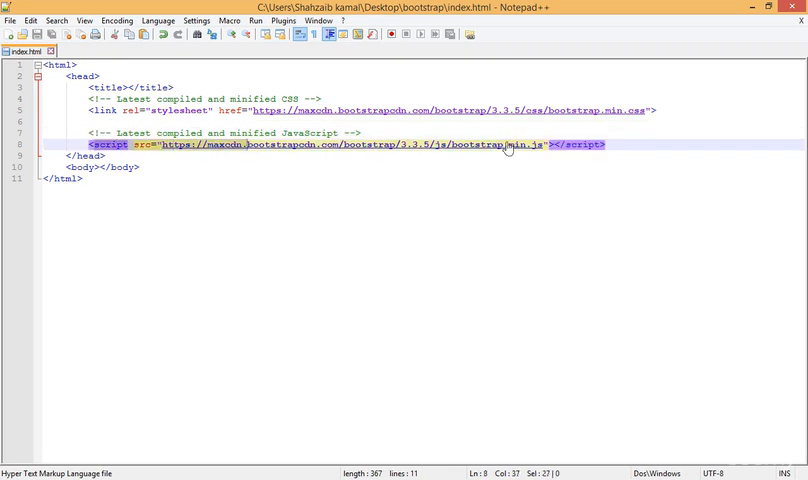
{"action": "mouse_move", "coordinate": [514, 156]}
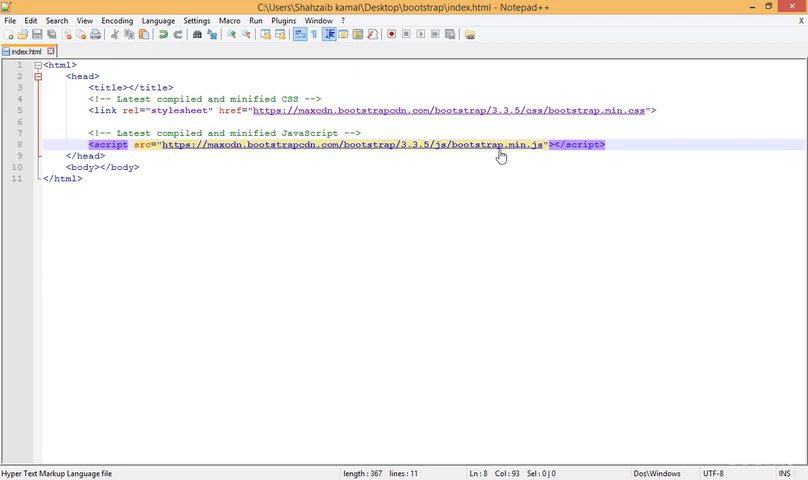
{"action": "mouse_move", "coordinate": [500, 156]}
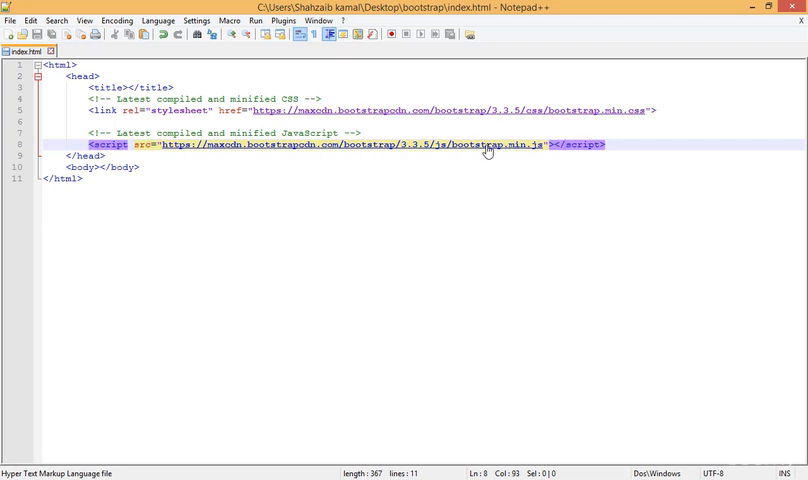
{"action": "mouse_move", "coordinate": [377, 154]}
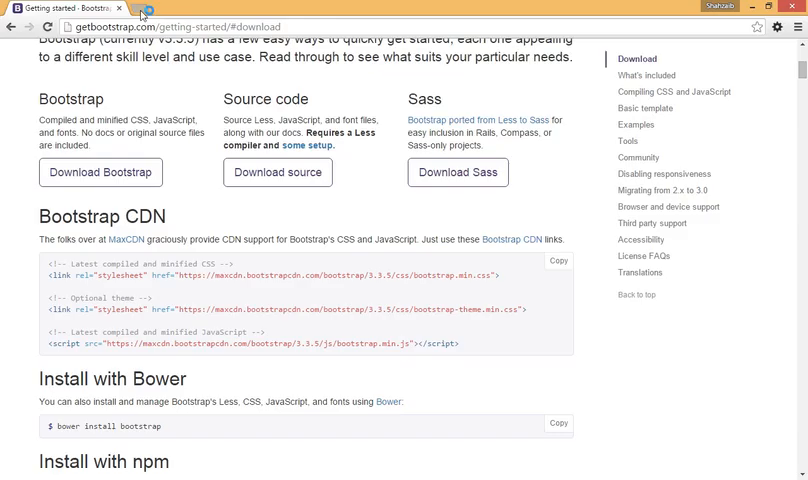
Step: Open jquery.com's download page in a new tab and scroll to the jQuery 1.x links
{"action": "left_click", "coordinate": [160, 8]}
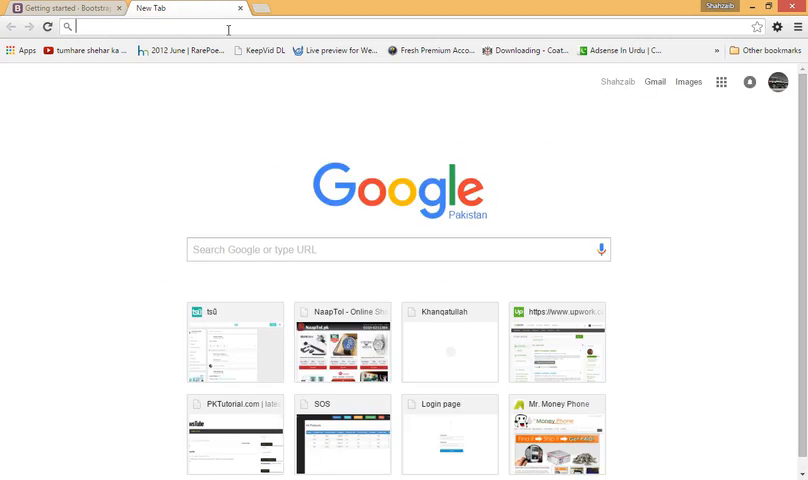
{"action": "type", "text": "jquery.com"}
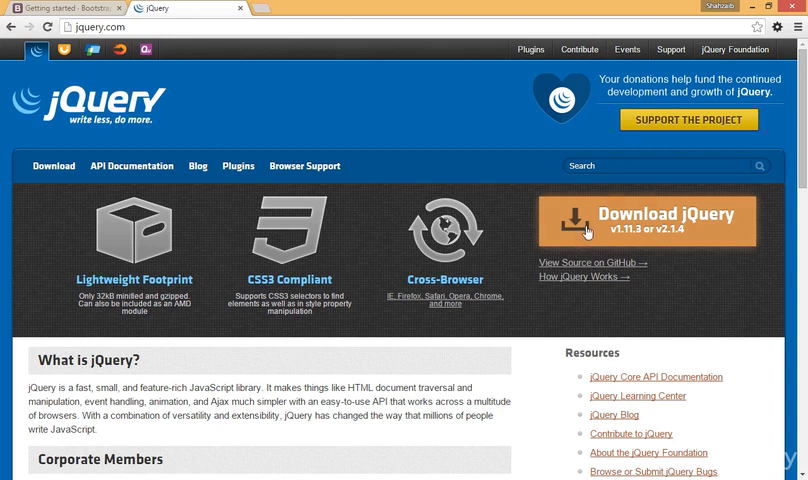
{"action": "left_click", "coordinate": [645, 218]}
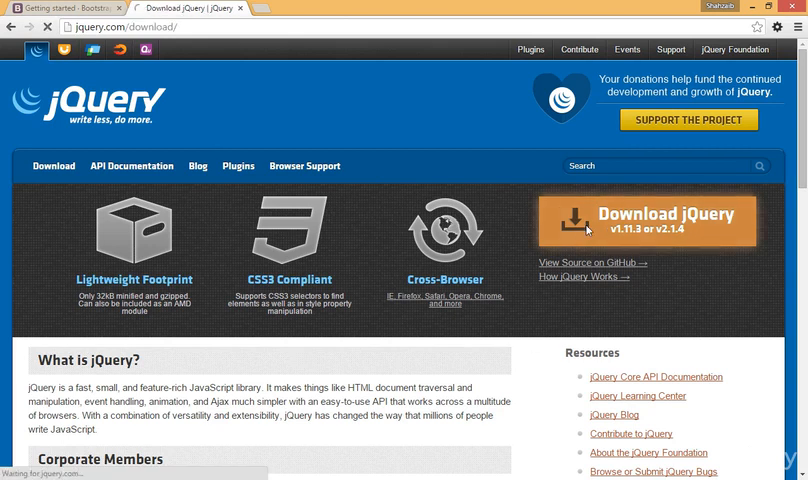
{"action": "scroll", "scroll_direction": "down", "scroll_amount": 3}
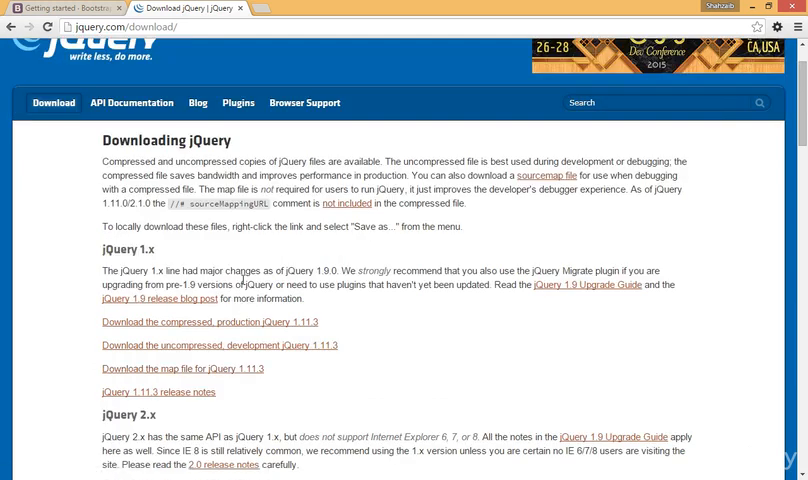
{"action": "mouse_move", "coordinate": [172, 338]}
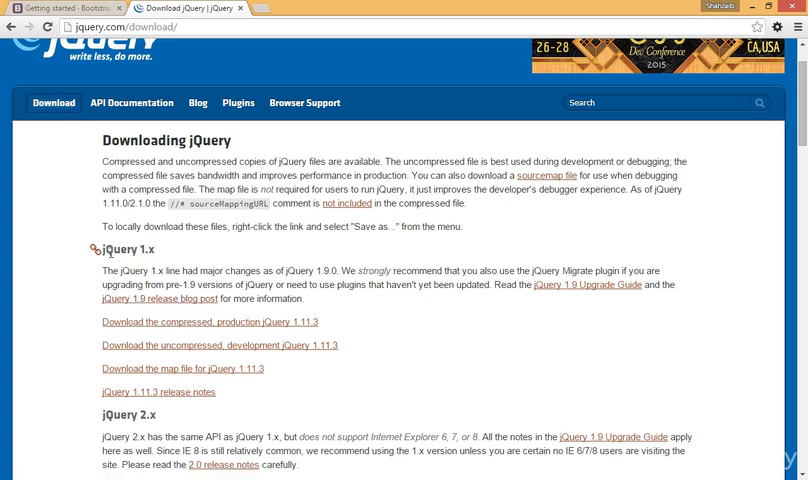
{"action": "scroll", "scroll_direction": "down", "scroll_amount": 3}
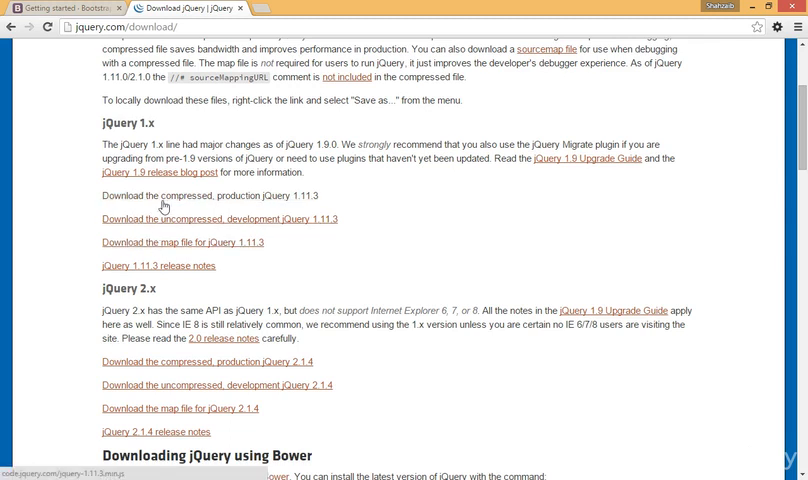
Step: Open the compressed production jQuery 1.11.3 file and switch to its new tab
{"action": "left_click", "coordinate": [162, 196]}
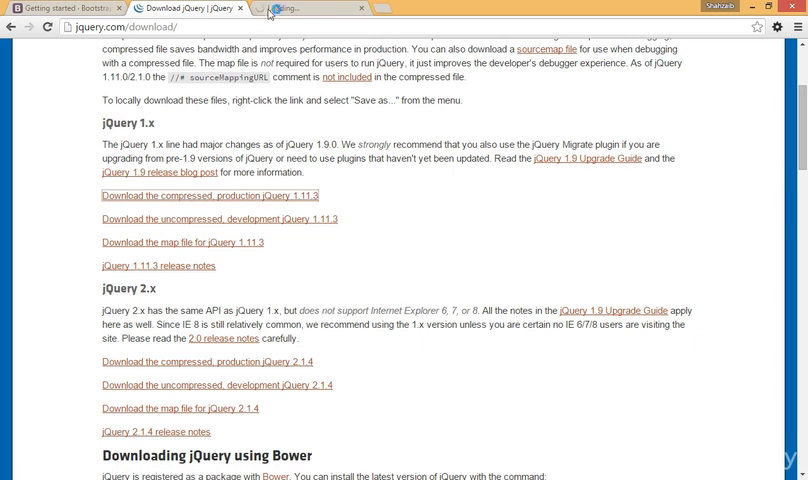
{"action": "left_click", "coordinate": [209, 195]}
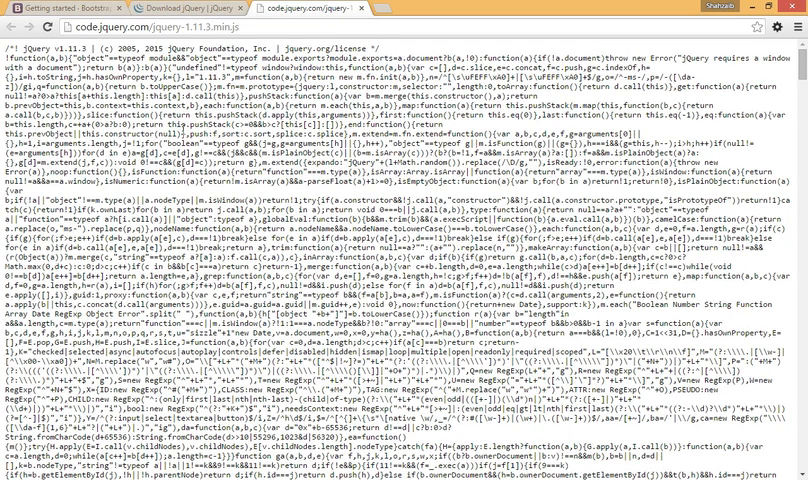
{"action": "mouse_move", "coordinate": [183, 129]}
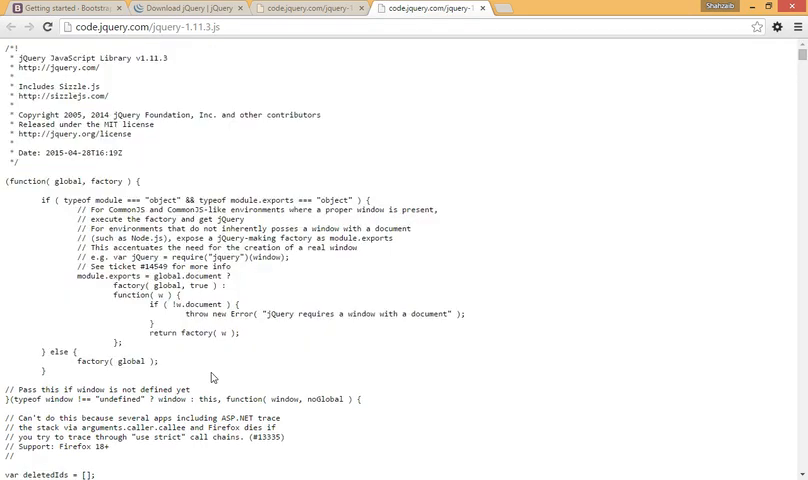
{"action": "mouse_move", "coordinate": [249, 369]}
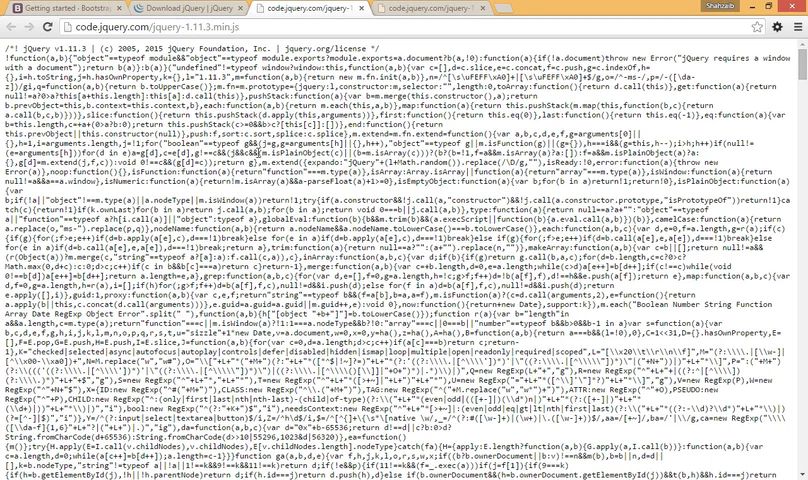
{"action": "mouse_move", "coordinate": [424, 8]}
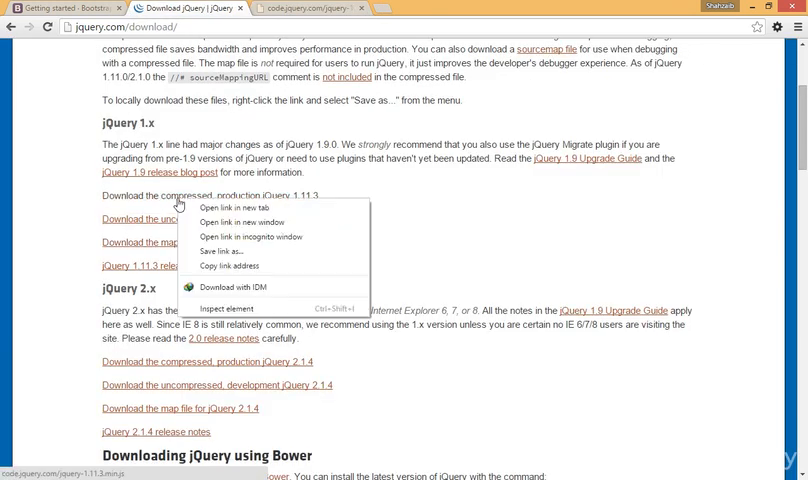
{"action": "mouse_move", "coordinate": [251, 236]}
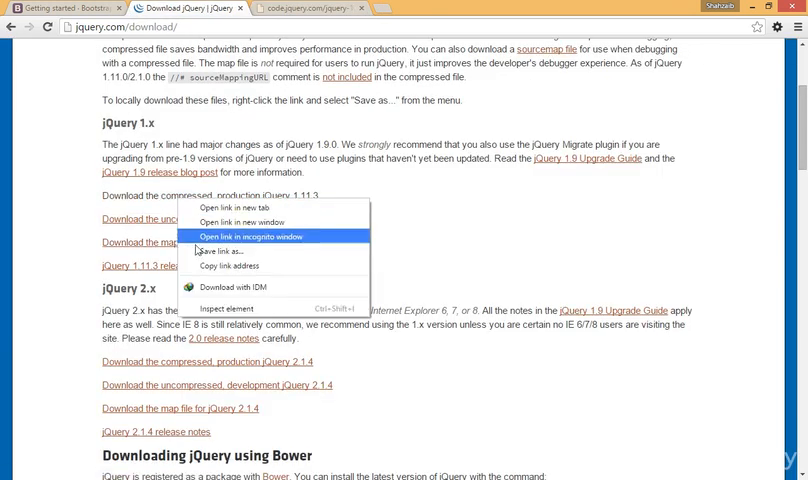
Step: Dismiss the link's context menu and scroll down to 'Using jQuery with a CDN'
{"action": "left_click", "coordinate": [220, 251]}
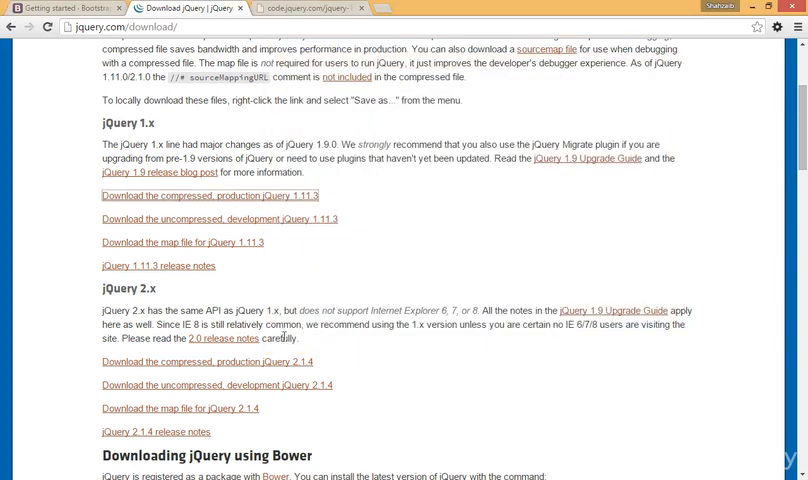
{"action": "scroll", "scroll_direction": "down", "scroll_amount": 3}
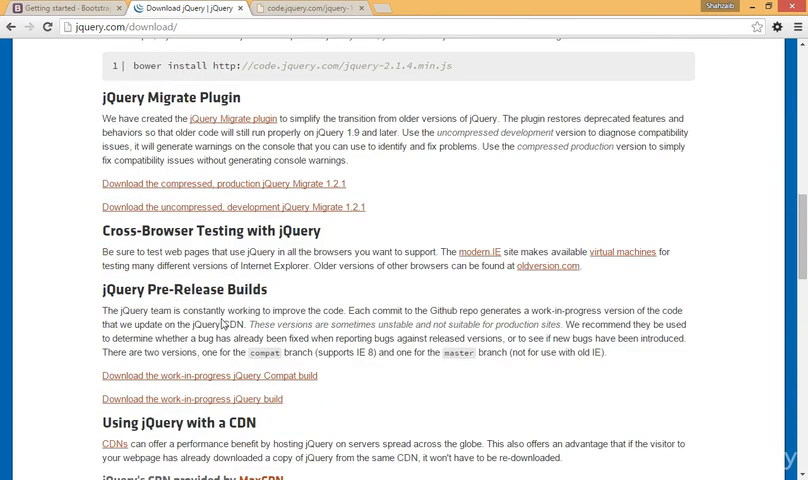
{"action": "scroll", "scroll_direction": "down", "scroll_amount": 3}
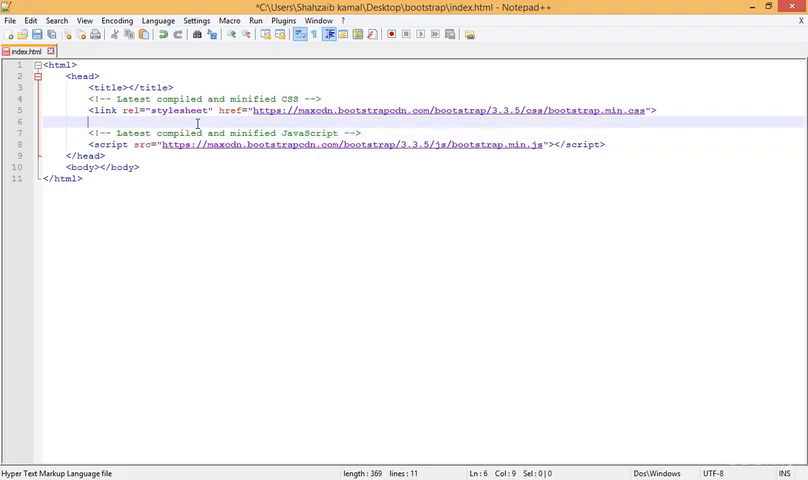
Step: Insert the //code.jquery.com/jquery-1.11.3.min.js script tag above the Bootstrap JavaScript
{"action": "key", "text": "enter"}
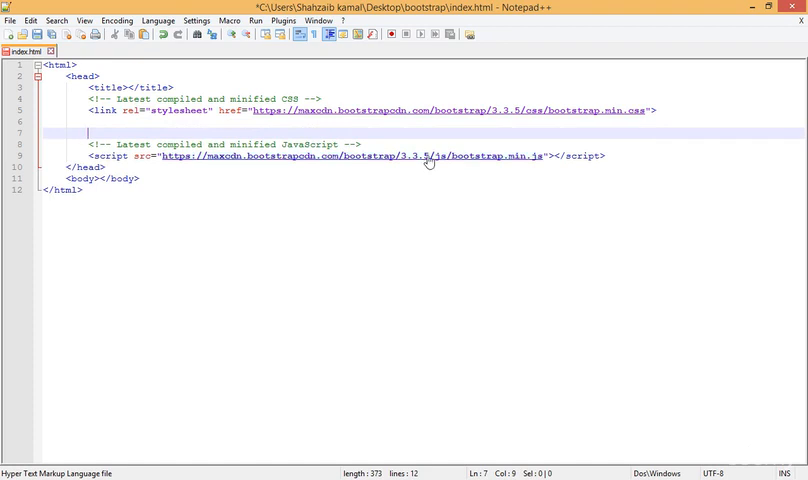
{"action": "type", "text": "<script src=\"//code.jquery.com/jquery-1.11.3.min.js\"></script>"}
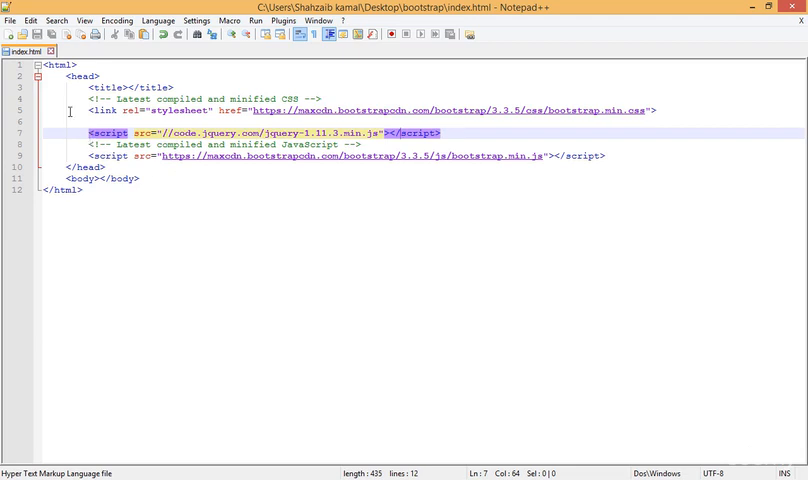
{"action": "mouse_move", "coordinate": [84, 131]}
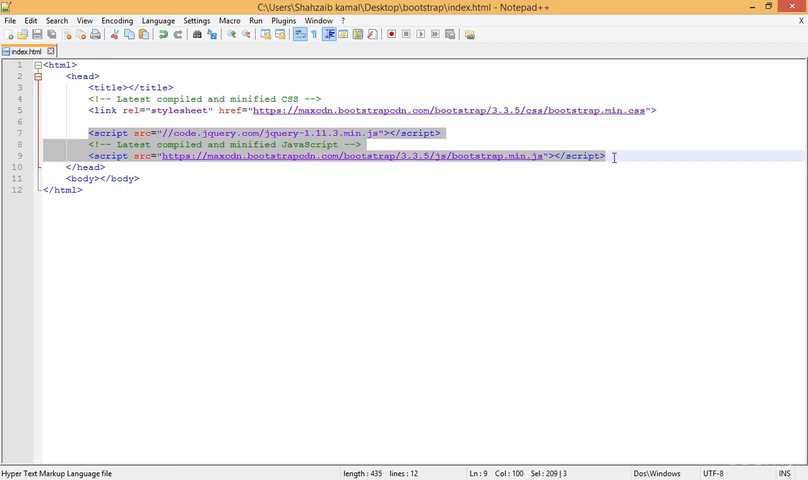
{"action": "left_click", "coordinate": [367, 145]}
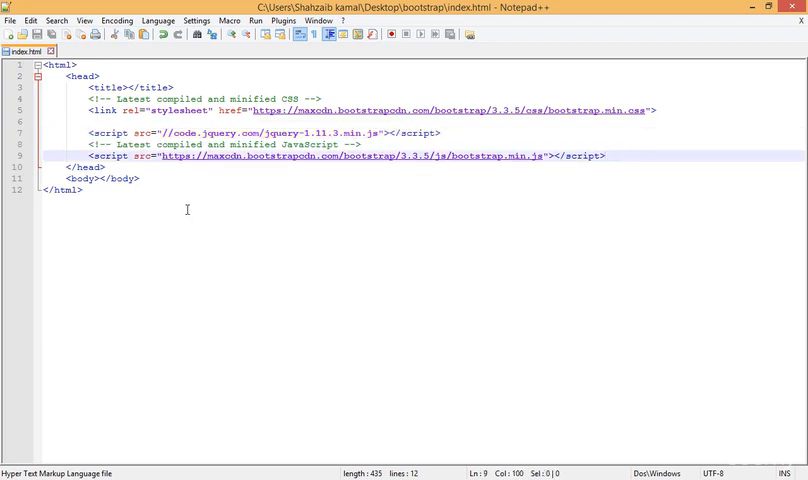
Step: On a new line inside the body, add an <h1> heading reading 'Hello'
{"action": "left_click", "coordinate": [100, 179]}
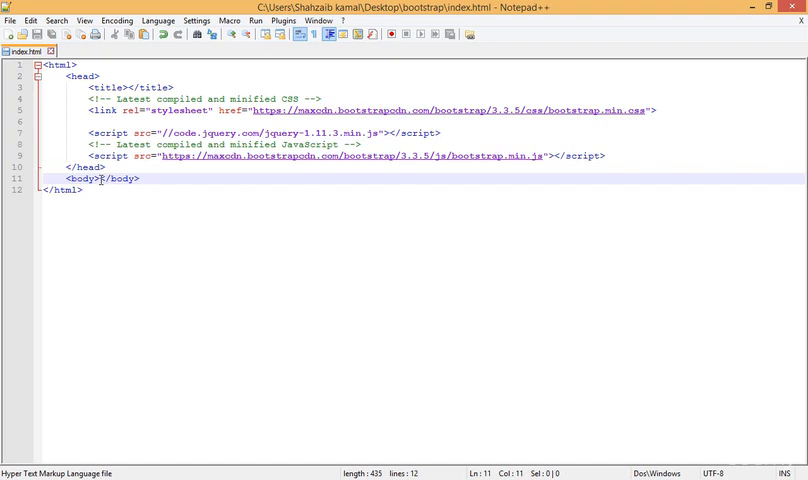
{"action": "key", "text": "Enter"}
{"action": "type", "text": "<div ></div>"}
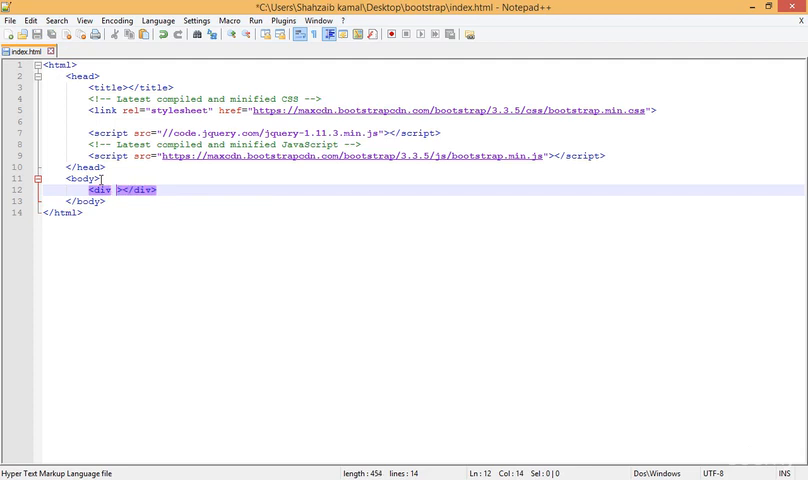
{"action": "type", "text": "Hel"}
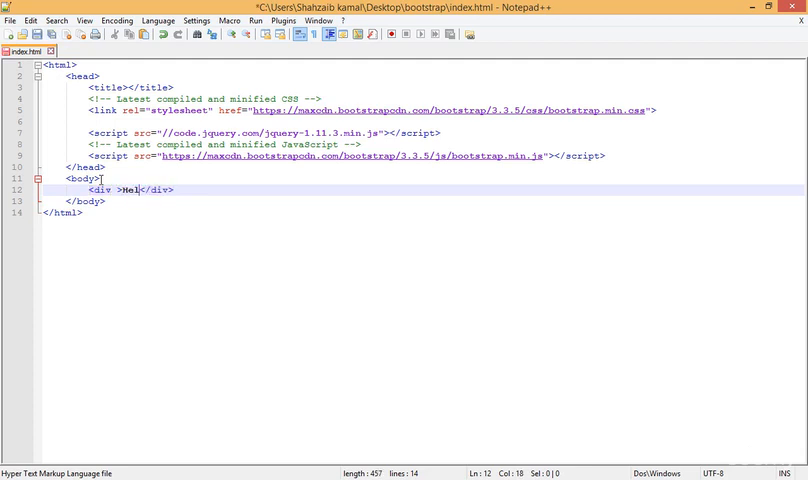
{"action": "type", "text": "<h1></h1>"}
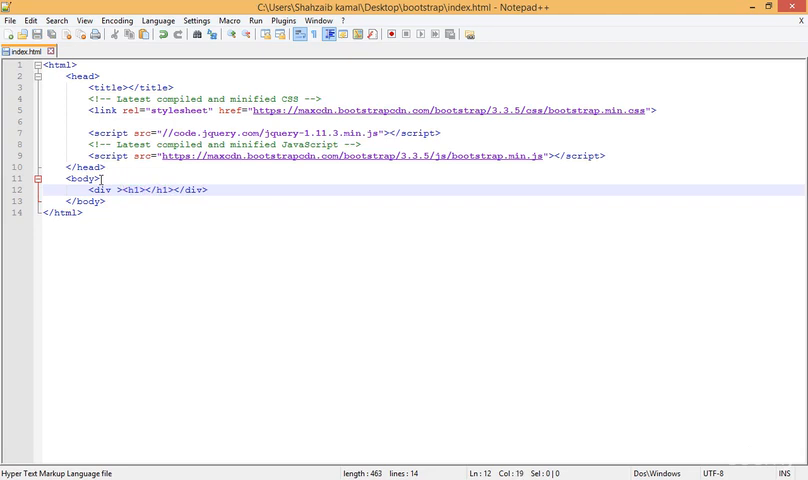
{"action": "type", "text": "Hello"}
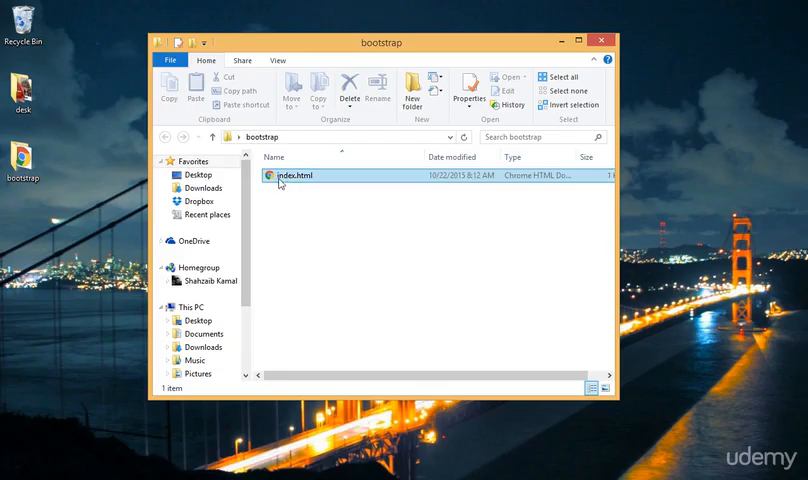
Step: Open the bootstrap folder's index.html in Chrome to see the plain Hello heading
{"action": "double_click", "coordinate": [300, 175]}
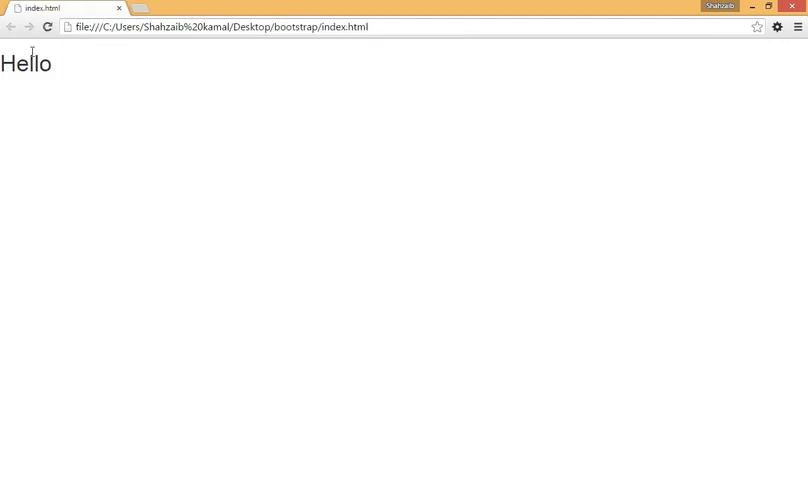
{"action": "mouse_move", "coordinate": [55, 70]}
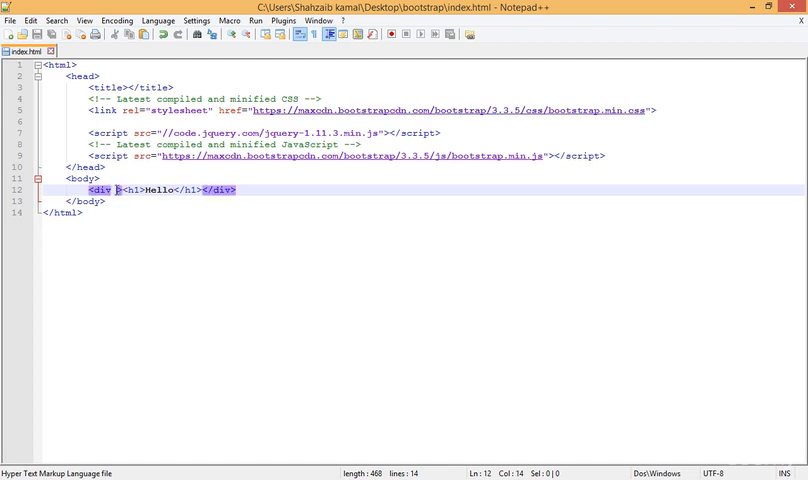
Step: Add class="jumbotron" to the div tag and save index.html
{"action": "type", "text": "class="}
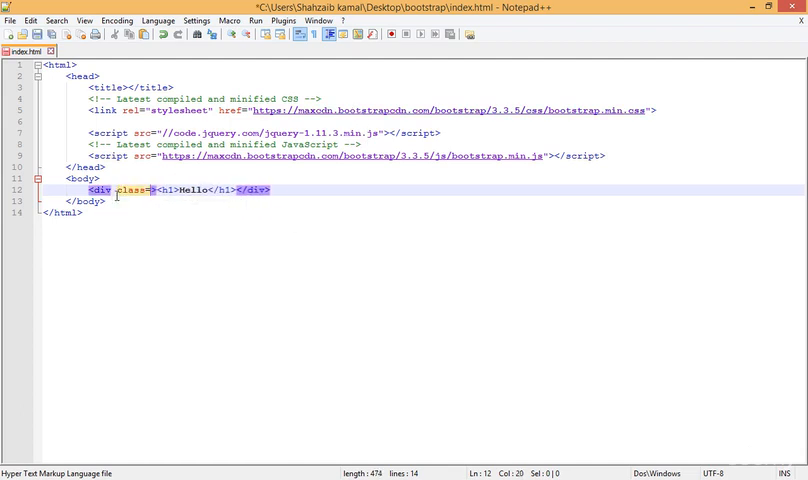
{"action": "type", "text": "\"\""}
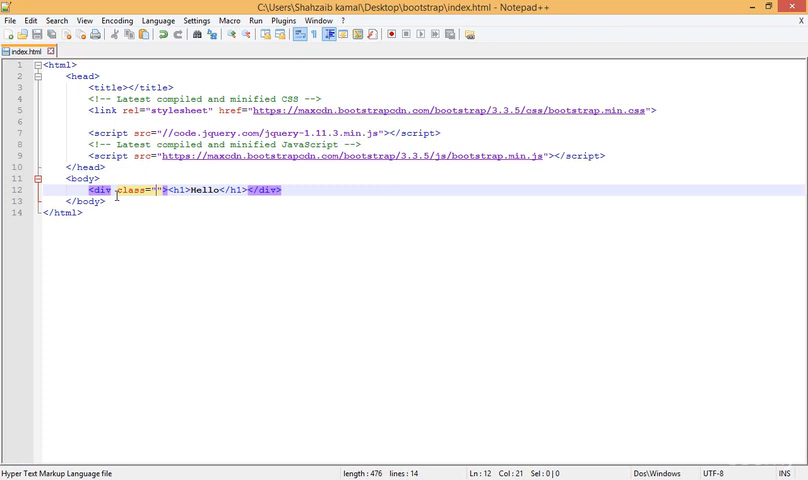
{"action": "type", "text": "jumbotron"}
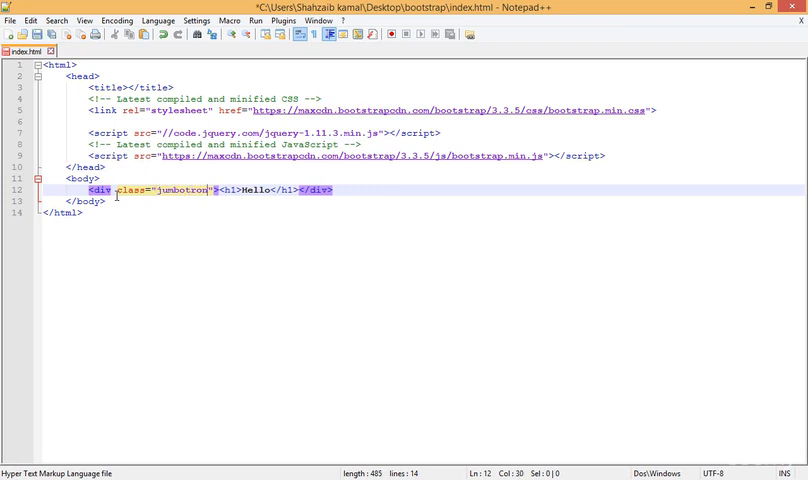
{"action": "key", "text": "ctrl+s"}
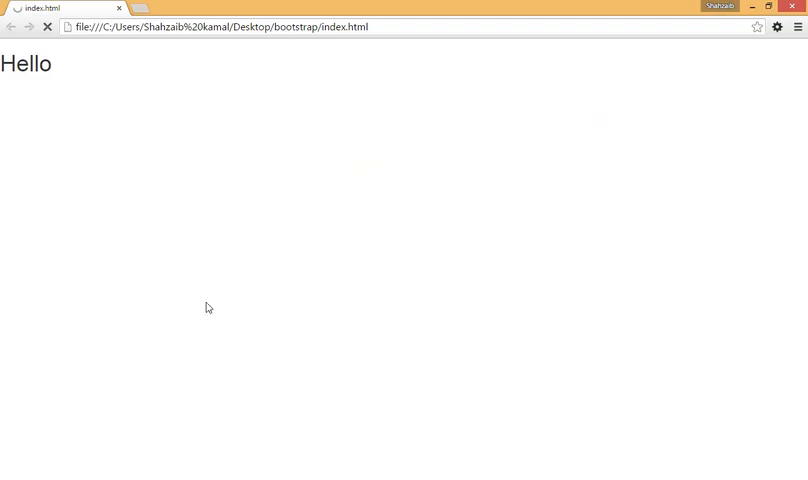
Step: Reload index.html in Chrome so Hello renders inside the grey jumbotron banner
{"action": "left_click", "coordinate": [46, 27]}
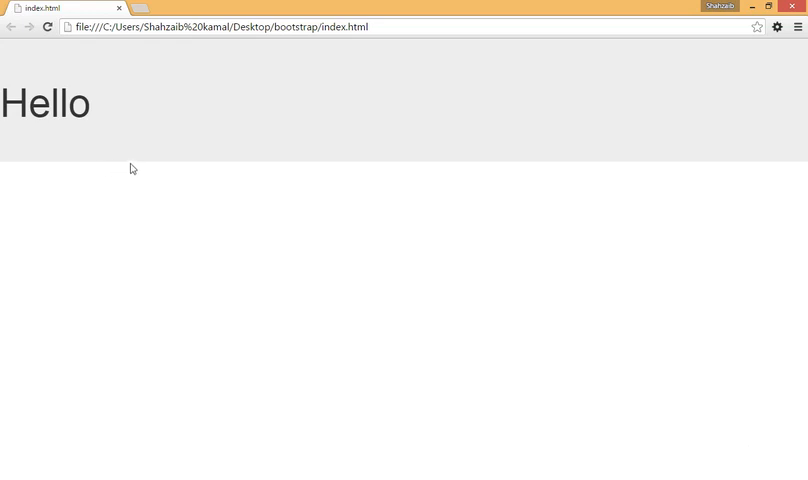
{"action": "mouse_move", "coordinate": [255, 134]}
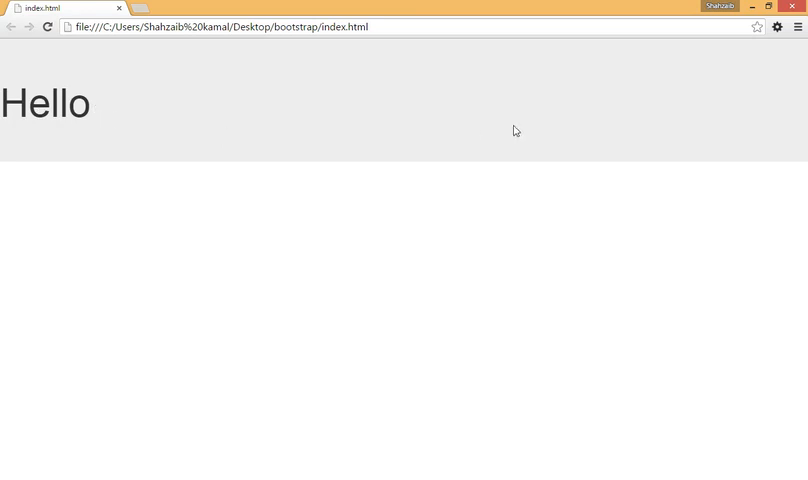
{"action": "mouse_move", "coordinate": [371, 162]}
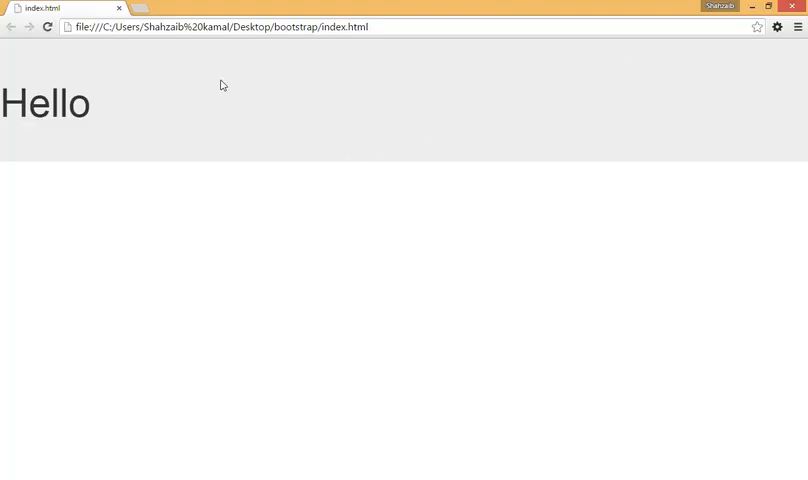
{"action": "mouse_move", "coordinate": [308, 102]}
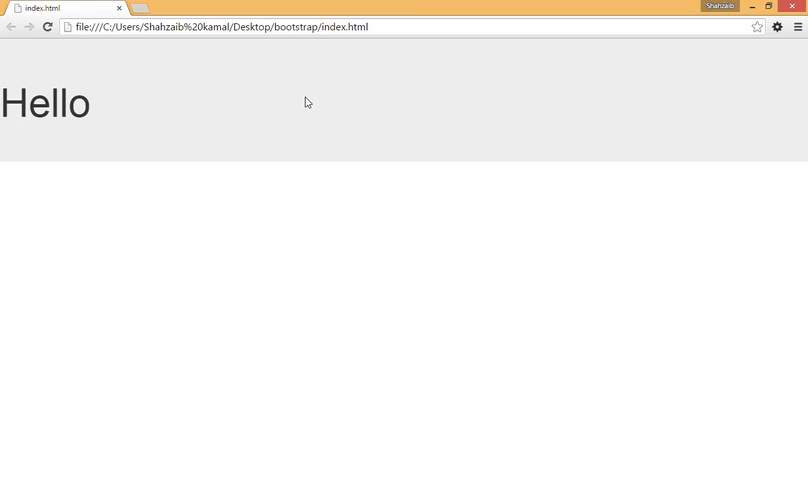